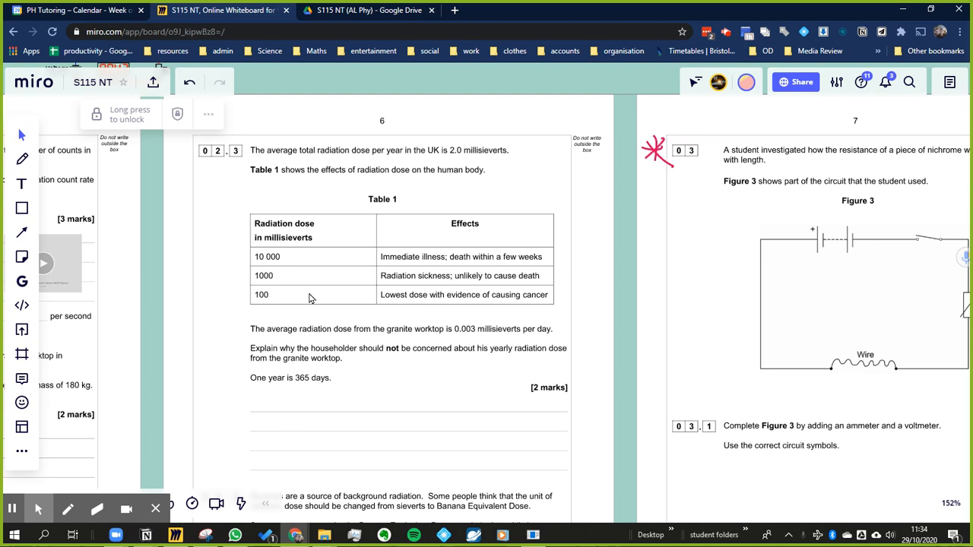
mouse_move(234, 354)
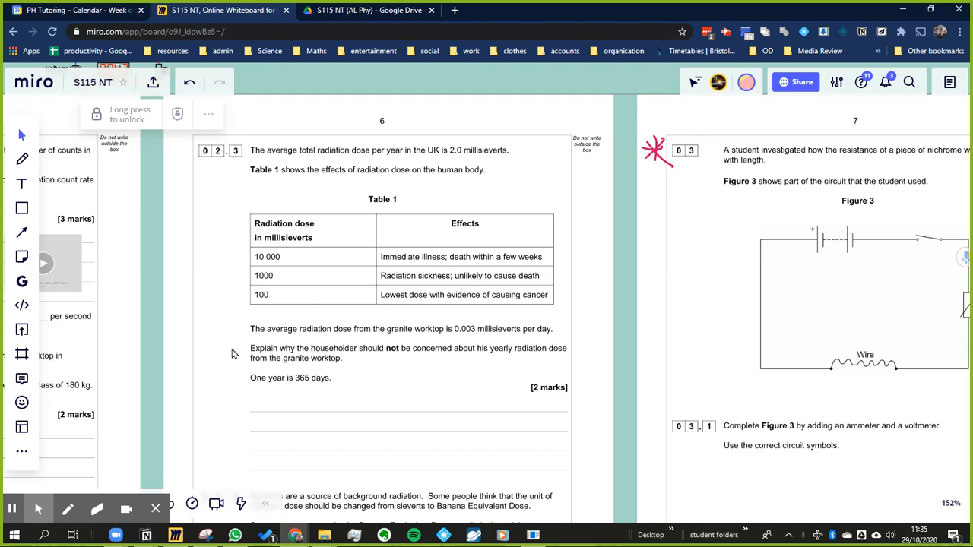
mouse_move(211, 363)
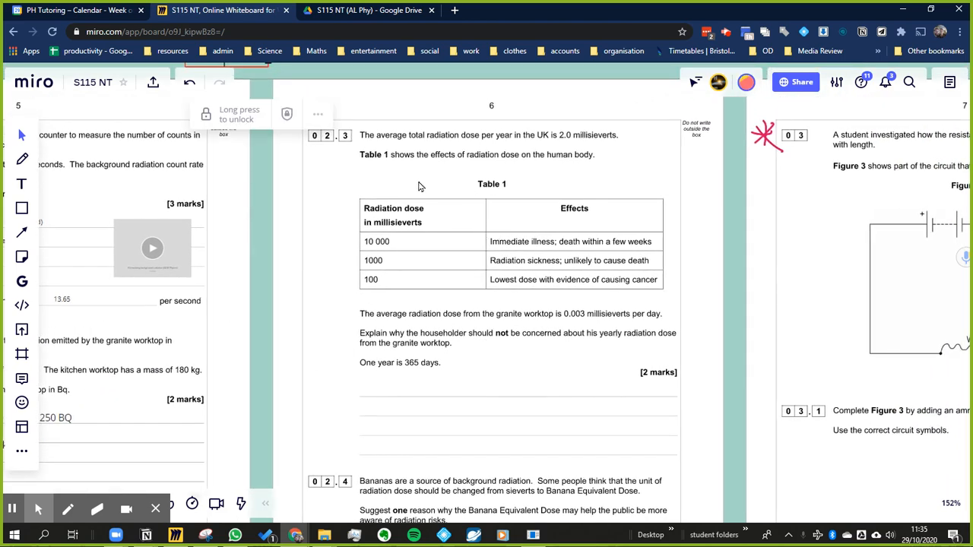
mouse_move(502, 156)
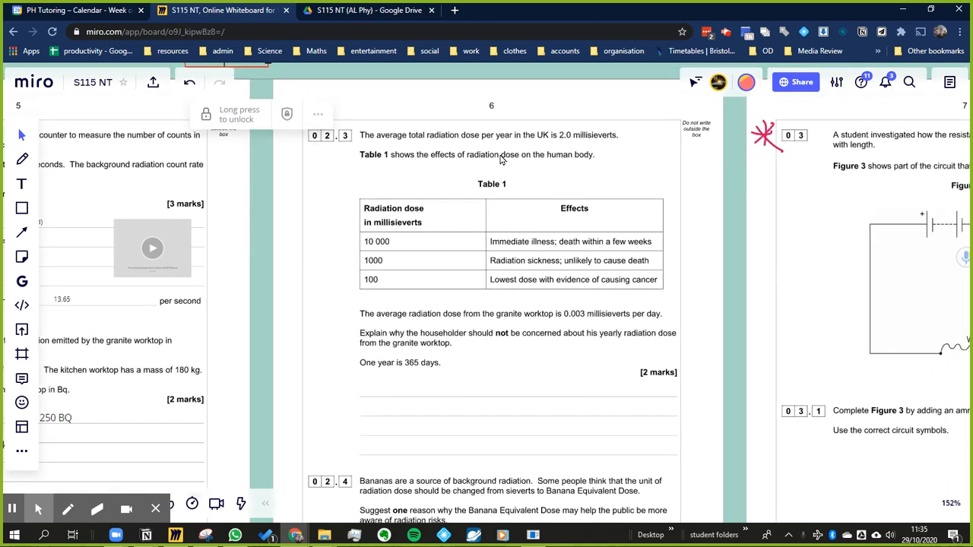
mouse_move(401, 277)
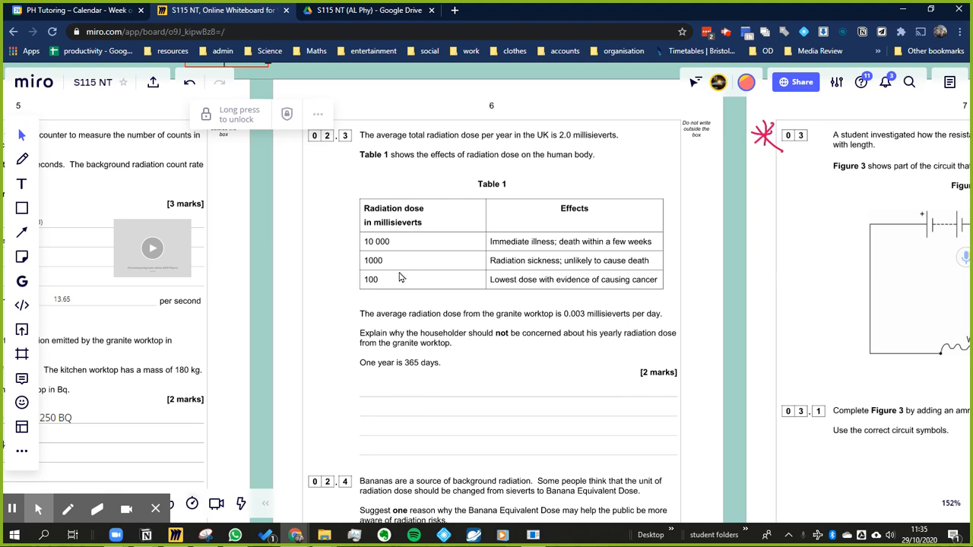
mouse_move(503, 270)
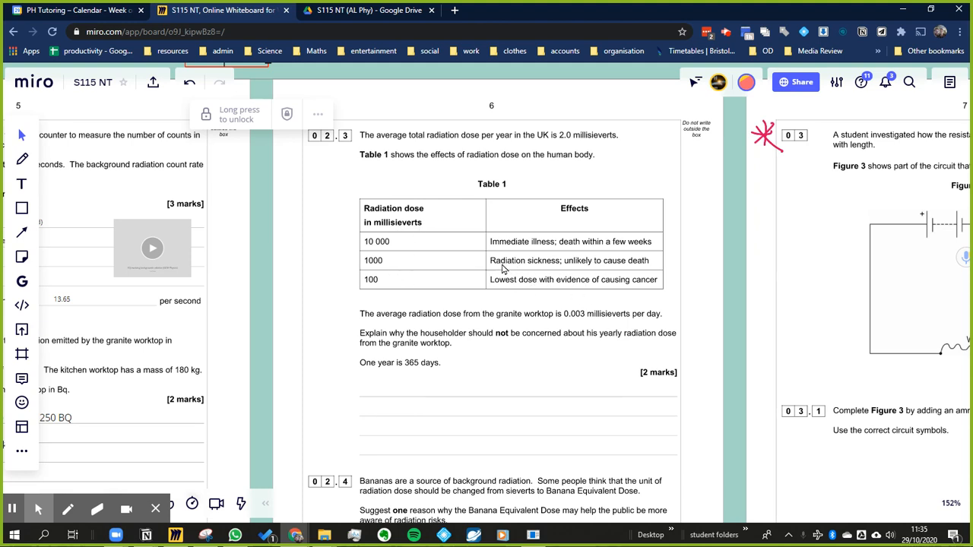
mouse_move(451, 253)
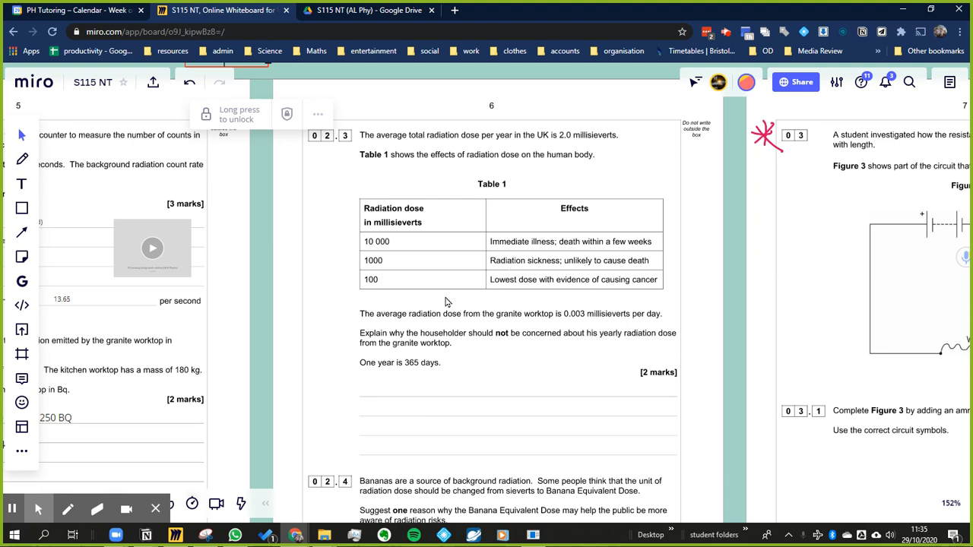
mouse_move(583, 291)
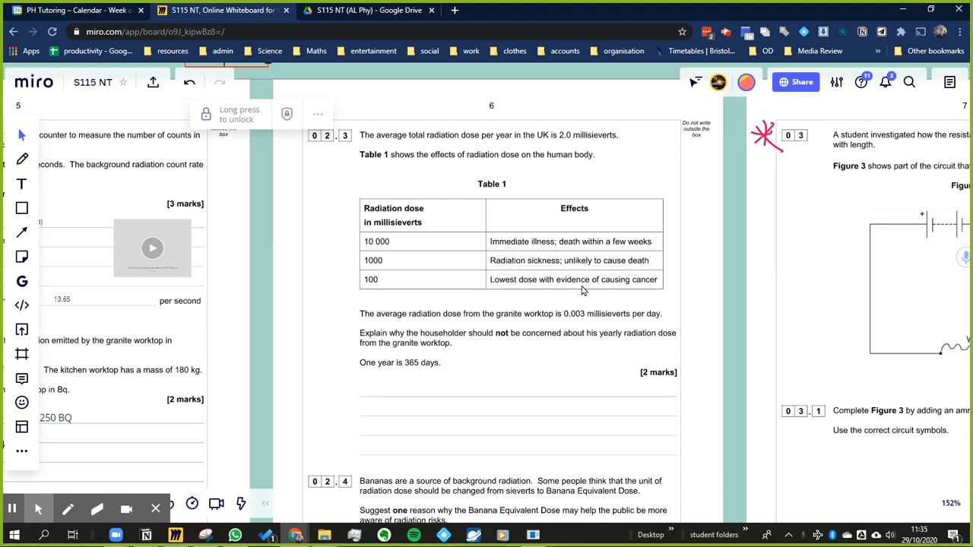
mouse_move(585, 271)
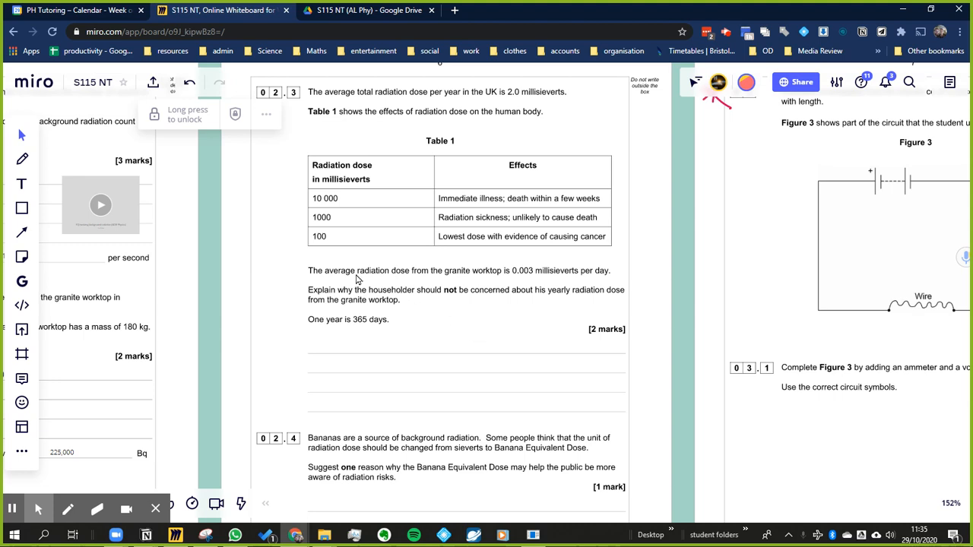
mouse_move(476, 285)
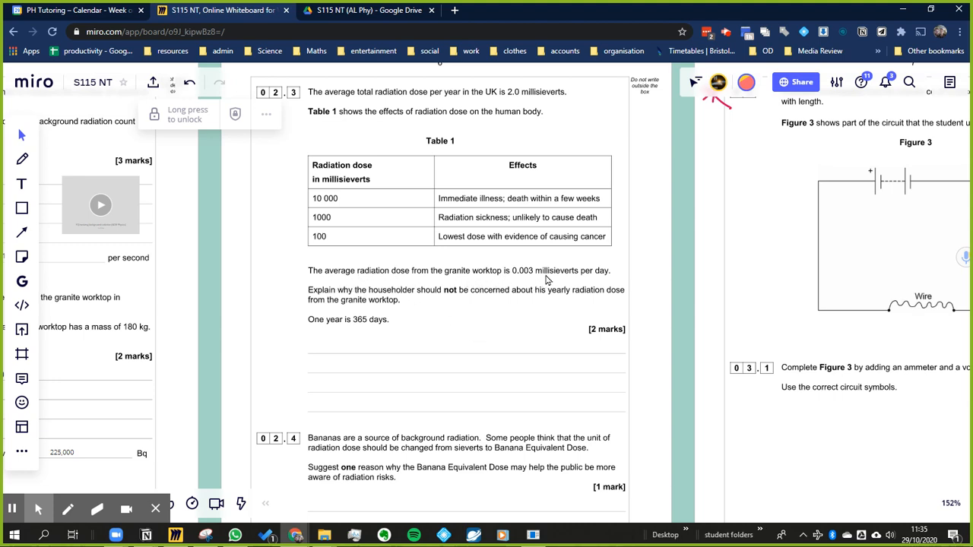
mouse_move(562, 280)
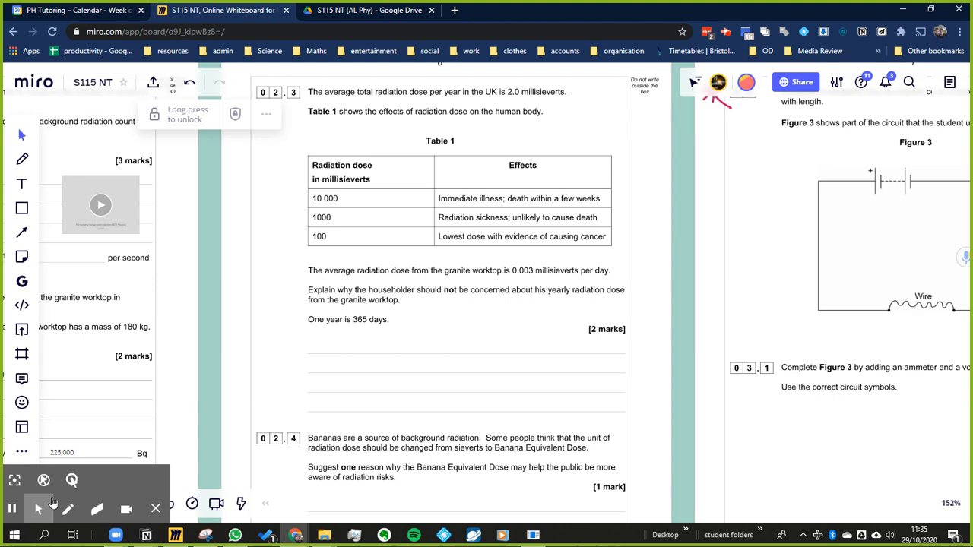
mouse_move(432, 327)
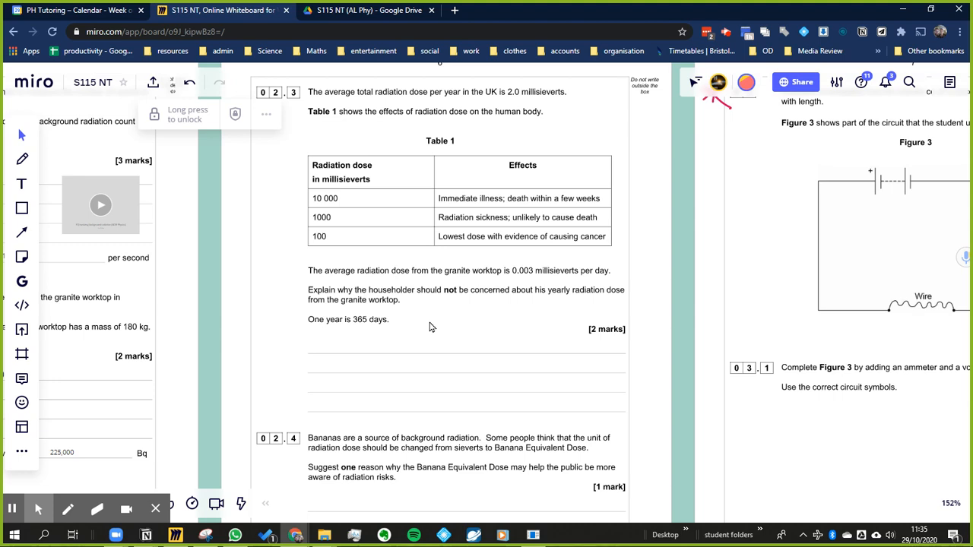
mouse_move(340, 333)
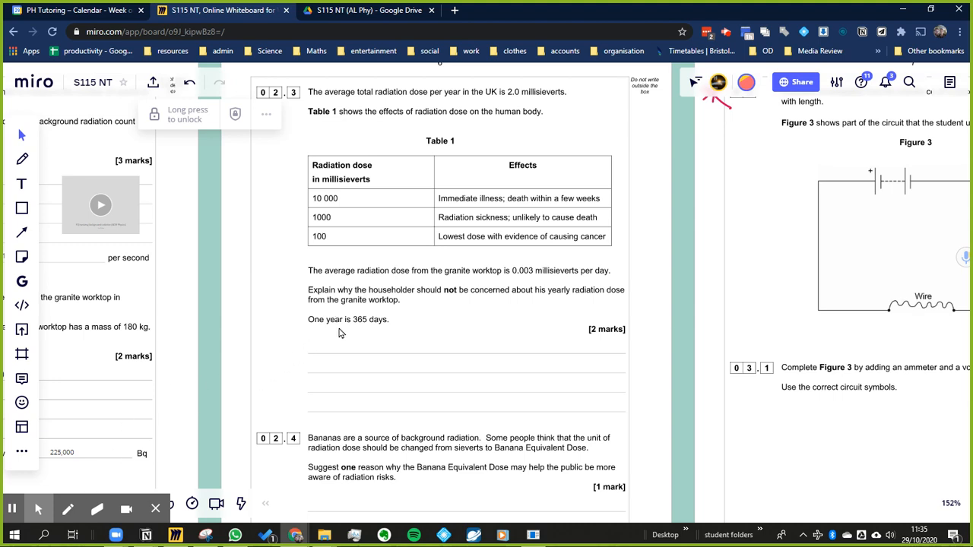
mouse_move(356, 344)
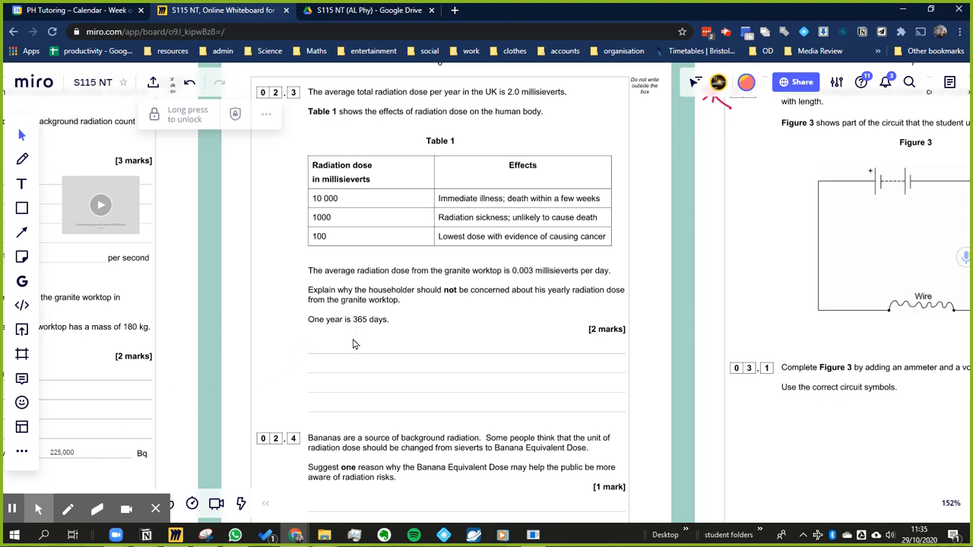